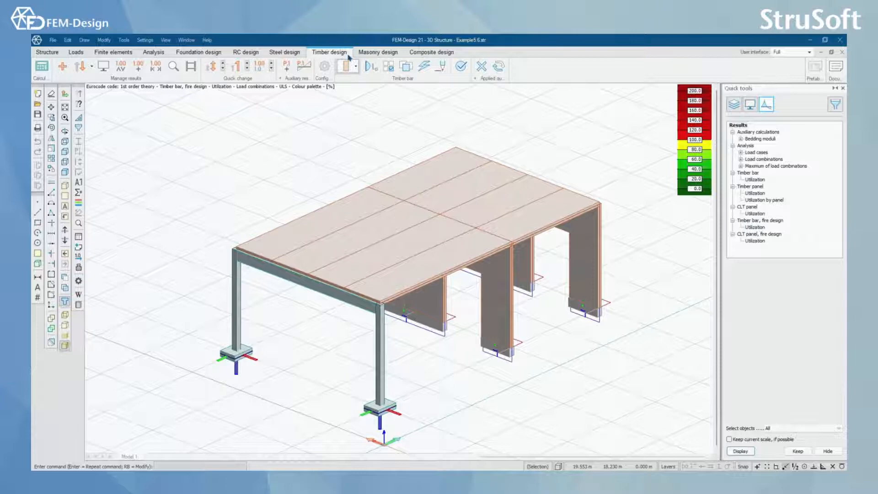
Start a new beam from the Structure tools, showing the glulam timber section library
{"action": "left_click", "coordinate": [353, 66]}
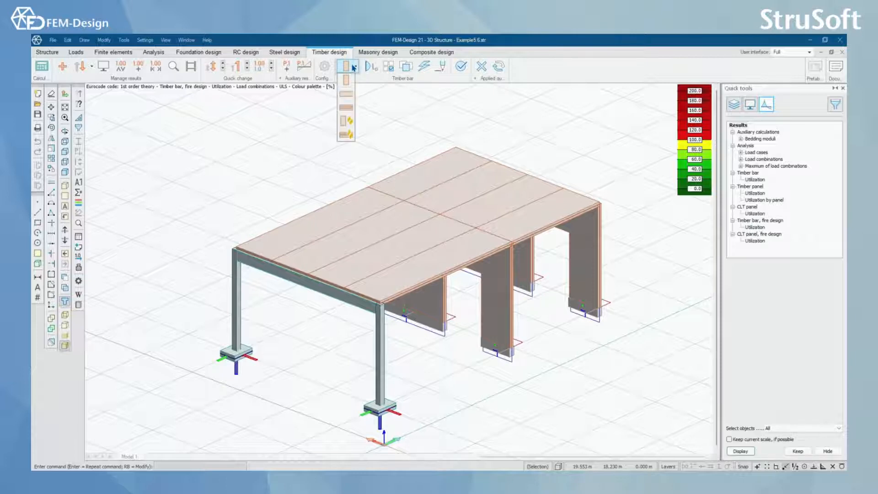
{"action": "mouse_move", "coordinate": [348, 83]}
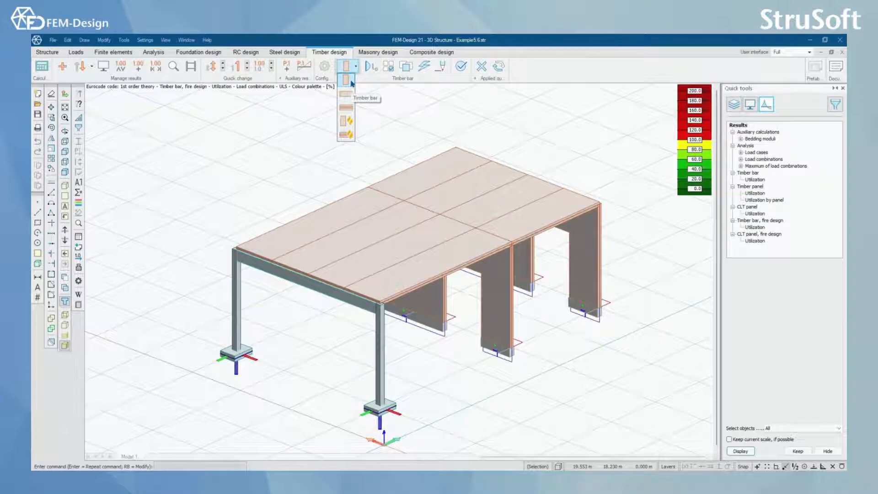
{"action": "mouse_move", "coordinate": [346, 94]}
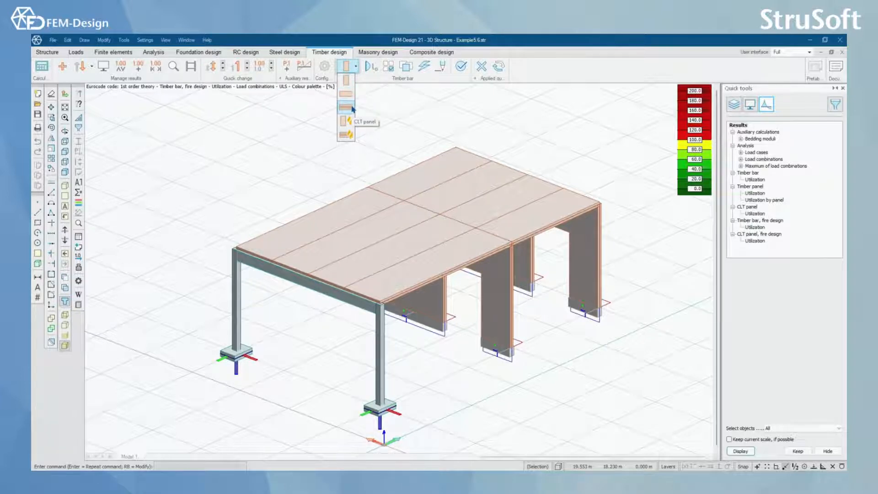
{"action": "mouse_move", "coordinate": [349, 124]}
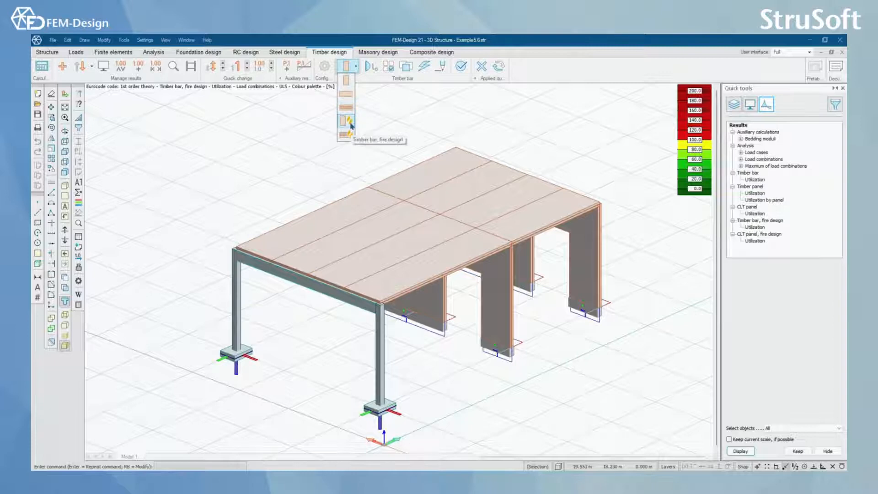
{"action": "mouse_move", "coordinate": [346, 134]}
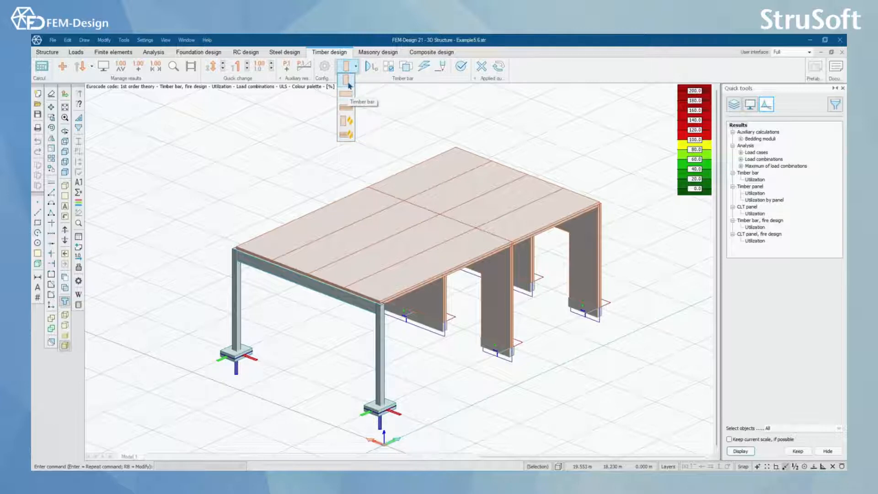
{"action": "mouse_move", "coordinate": [346, 96]}
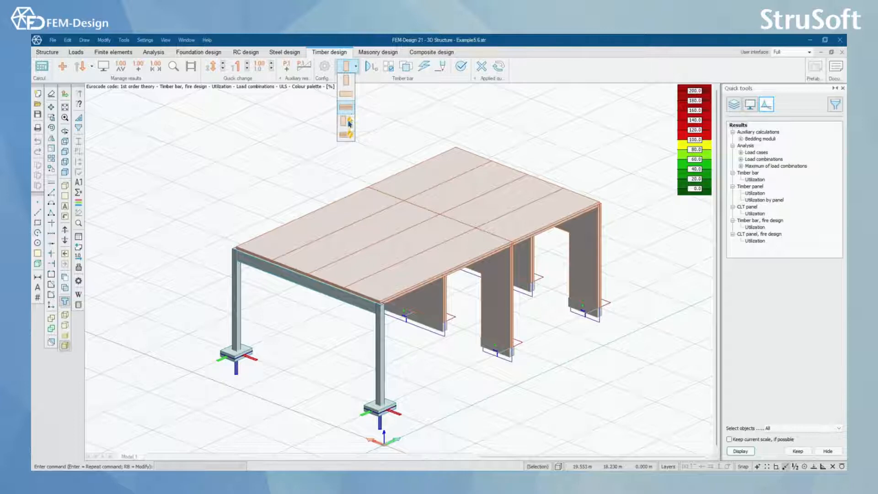
{"action": "mouse_move", "coordinate": [344, 121]}
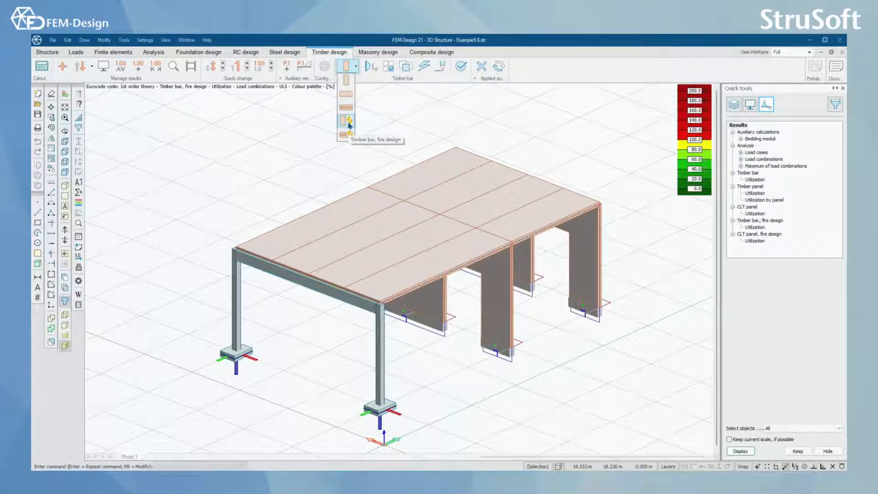
{"action": "mouse_move", "coordinate": [350, 112]}
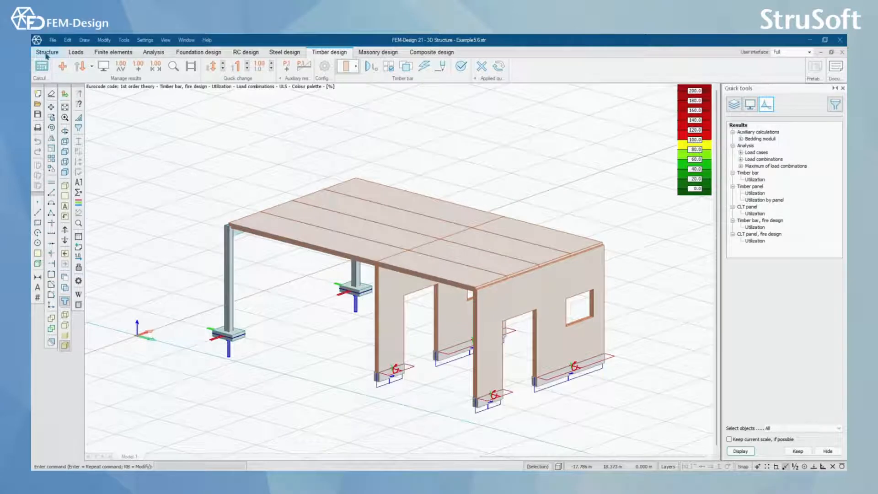
{"action": "left_click", "coordinate": [46, 51]}
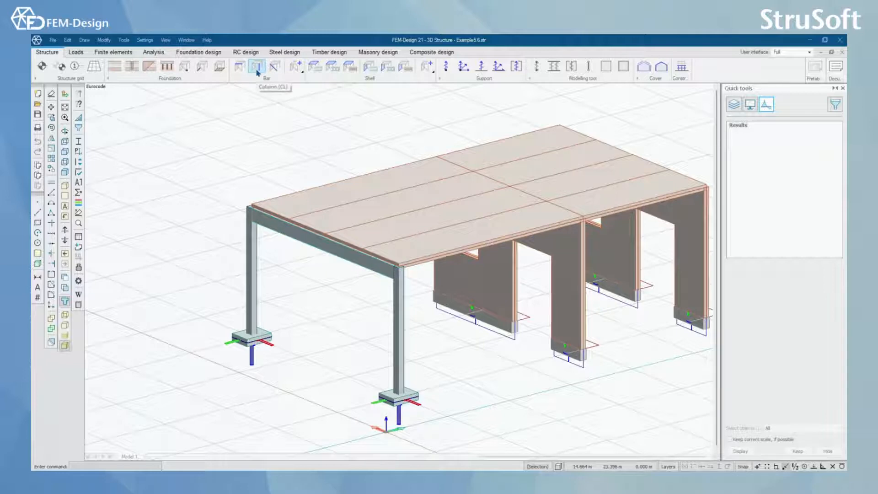
{"action": "mouse_move", "coordinate": [240, 68]}
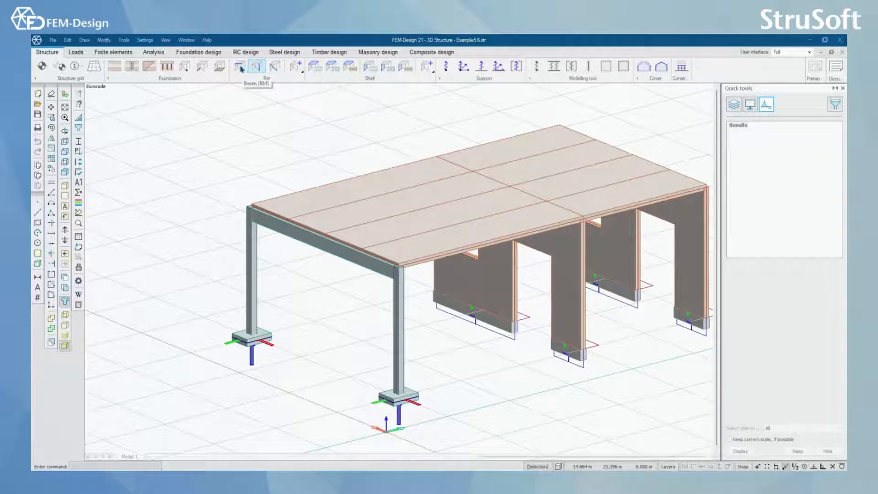
{"action": "left_click", "coordinate": [255, 66]}
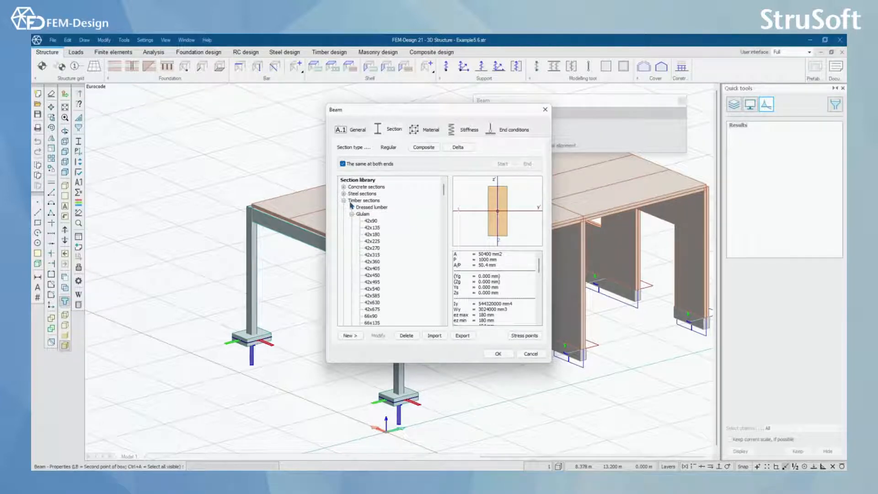
Keep timber C30 as the beam's material and accept the beam properties
{"action": "left_click", "coordinate": [431, 130]}
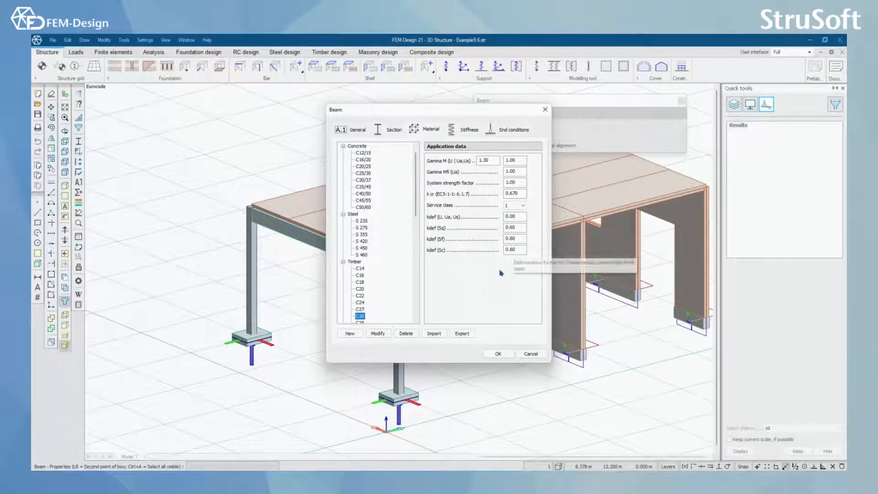
{"action": "mouse_move", "coordinate": [444, 270]}
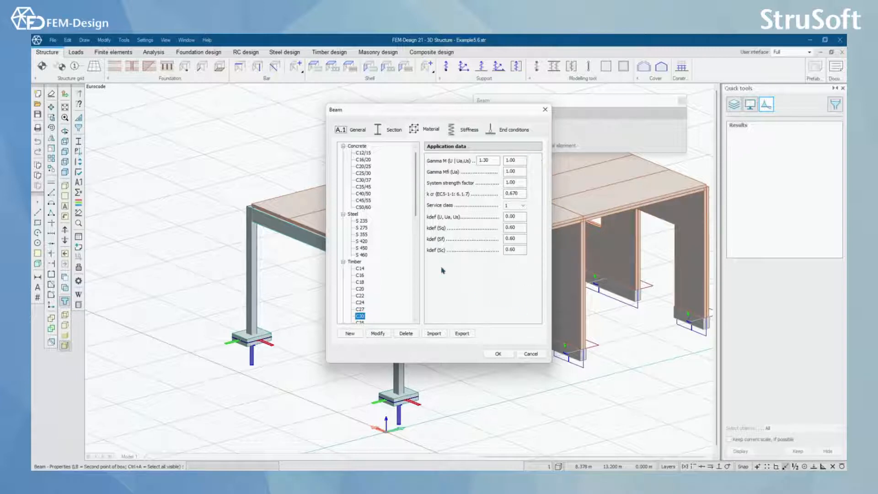
{"action": "mouse_move", "coordinate": [487, 150]}
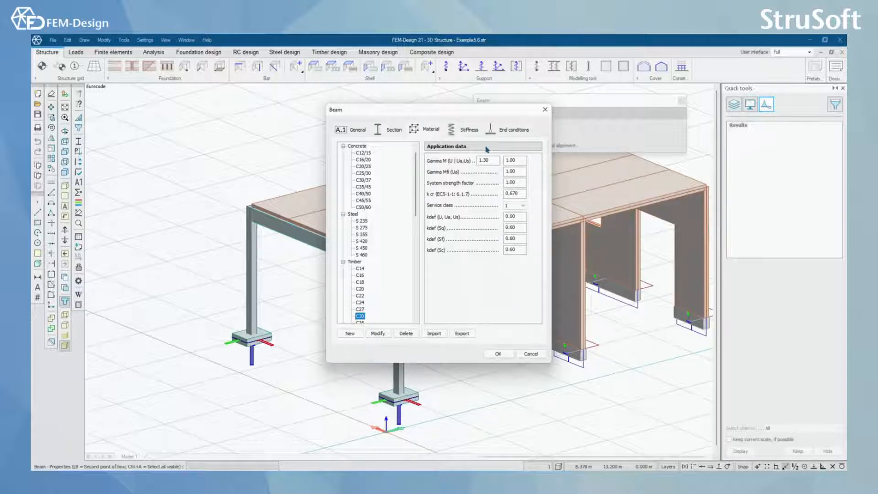
{"action": "mouse_move", "coordinate": [446, 212]}
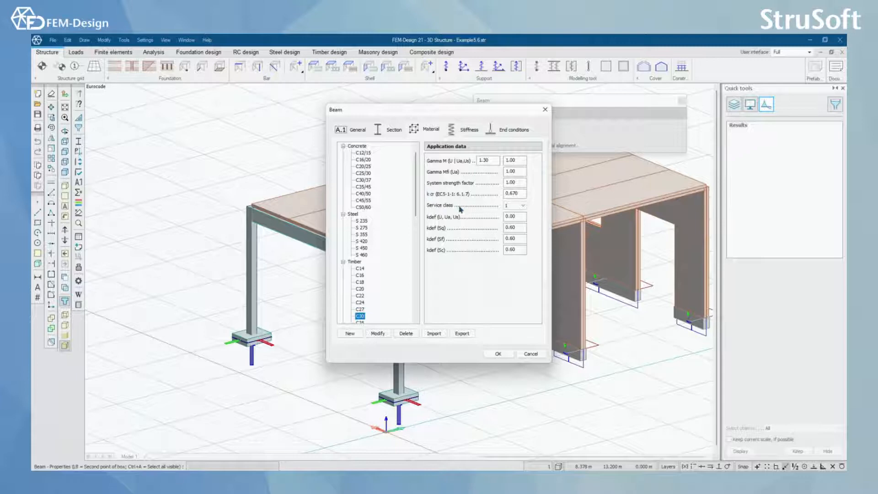
{"action": "mouse_move", "coordinate": [541, 199]}
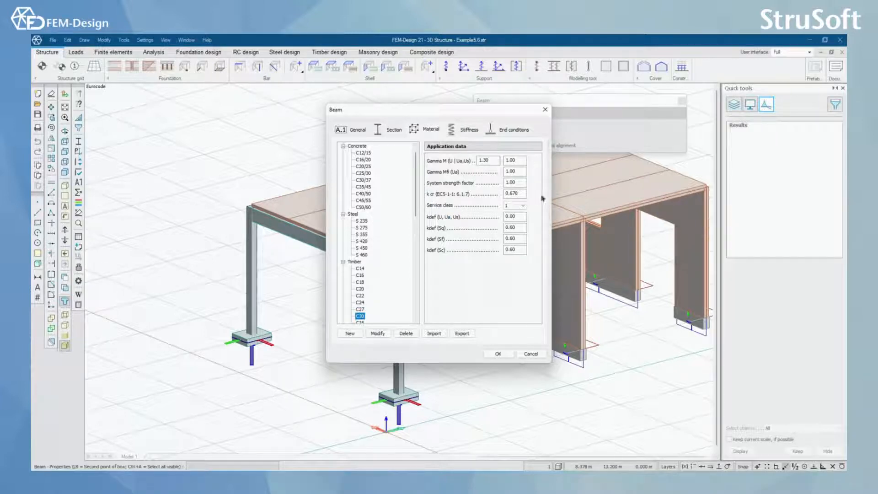
{"action": "mouse_move", "coordinate": [523, 151]}
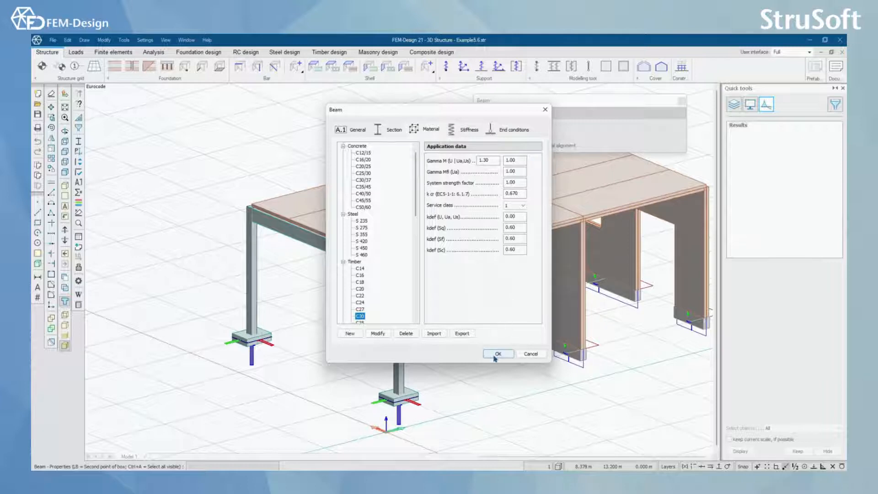
{"action": "left_click", "coordinate": [498, 354]}
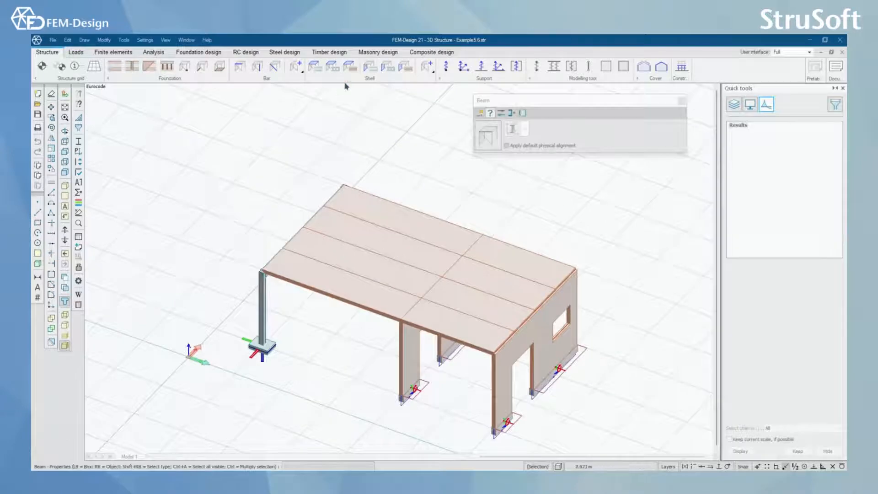
Start a timber plate and show its cross laminated board material library
{"action": "left_click", "coordinate": [345, 67]}
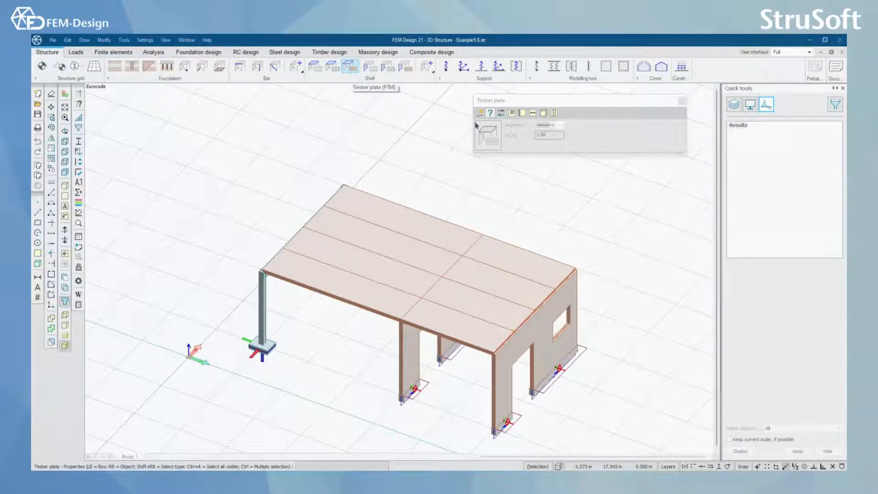
{"action": "left_click", "coordinate": [399, 258]}
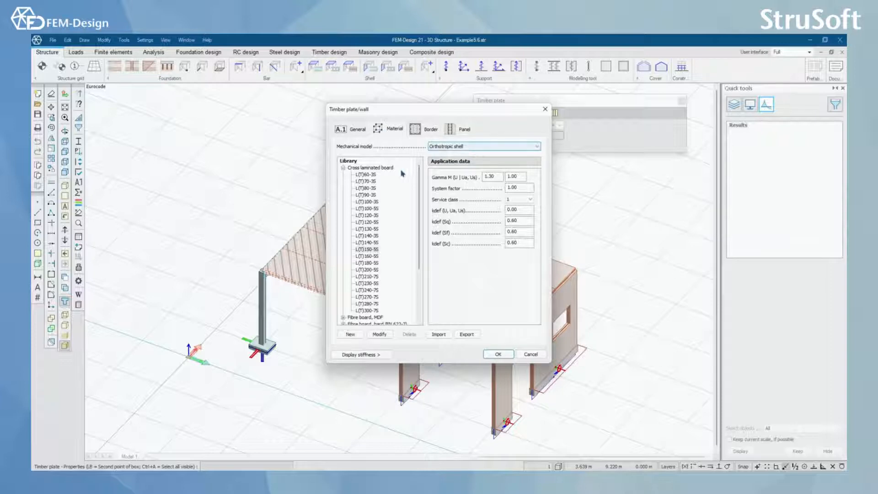
{"action": "mouse_move", "coordinate": [377, 256]}
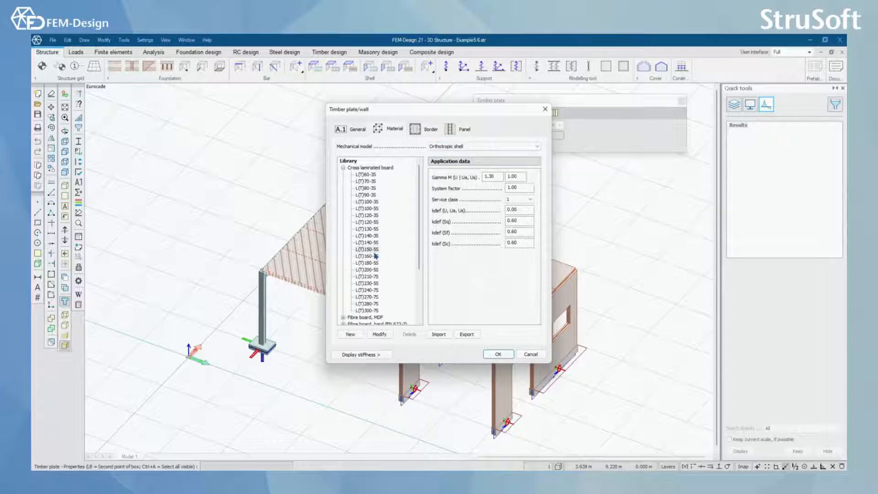
Choose a cross laminated board, review border springs and general settings, and place the roof plate
{"action": "left_click", "coordinate": [367, 248]}
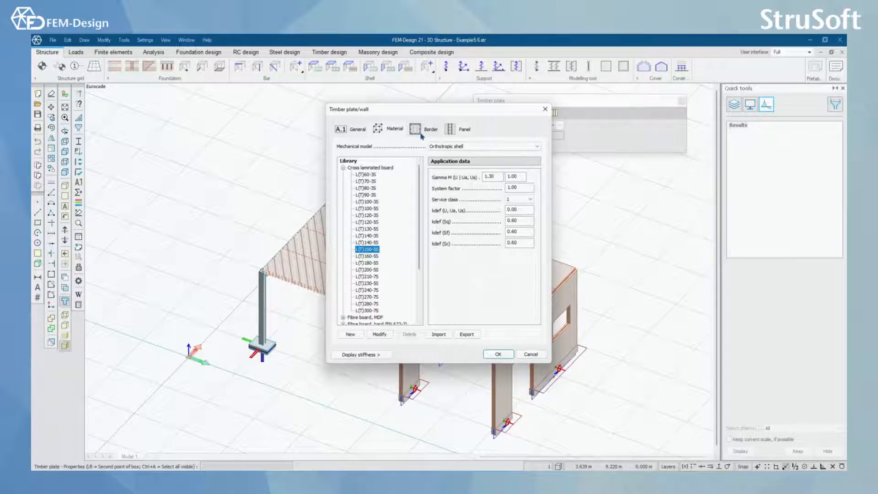
{"action": "left_click", "coordinate": [417, 129]}
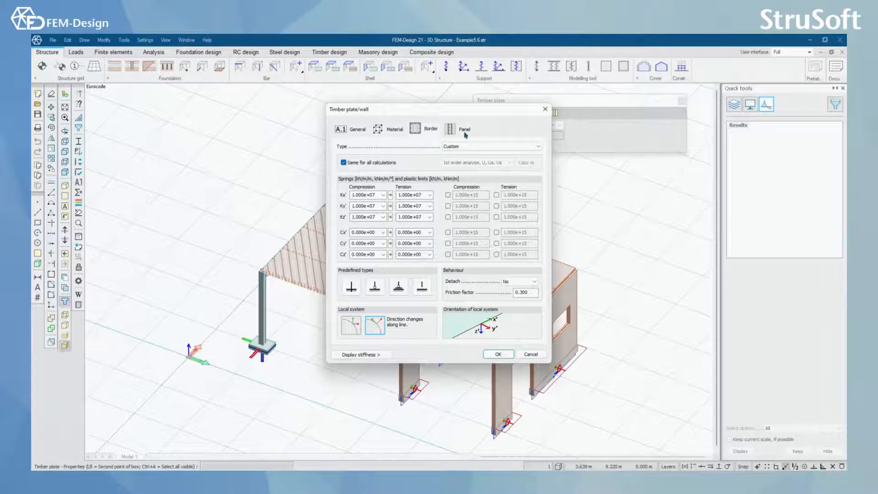
{"action": "left_click", "coordinate": [430, 128]}
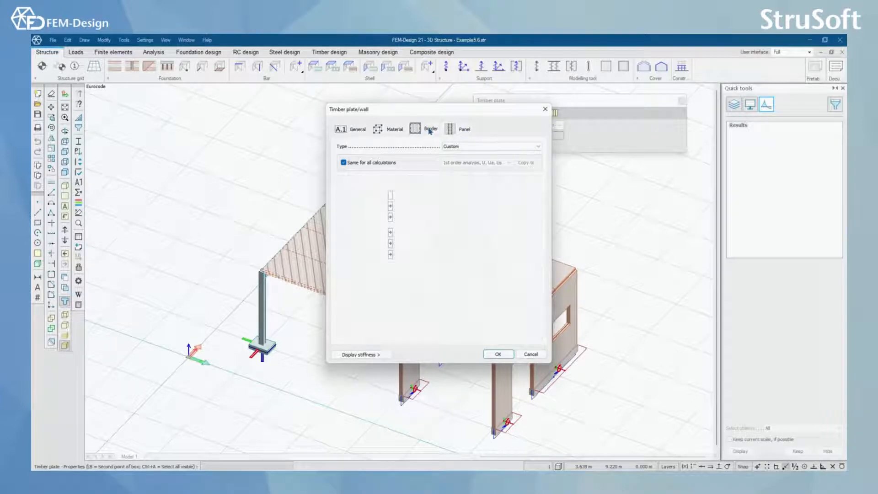
{"action": "left_click", "coordinate": [423, 129]}
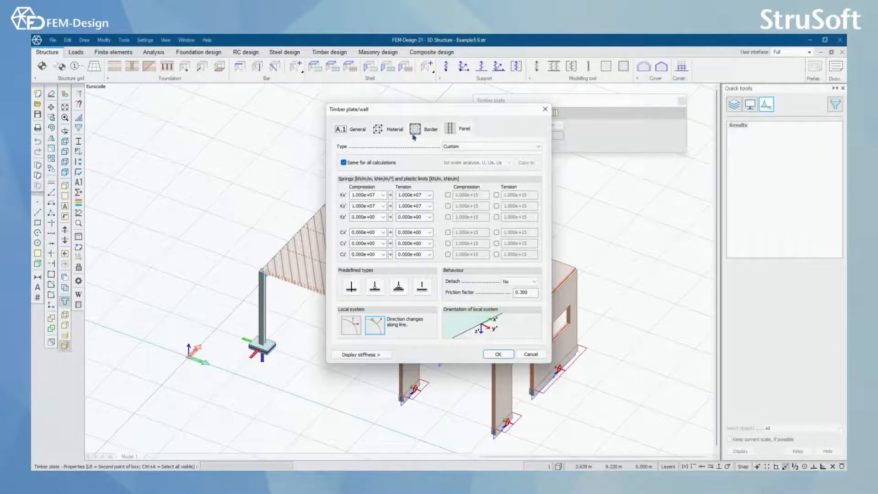
{"action": "left_click", "coordinate": [357, 129]}
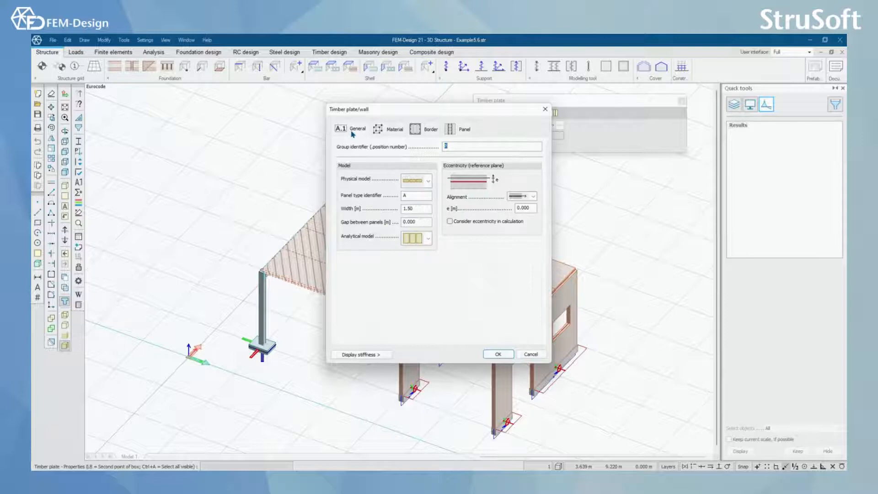
{"action": "left_click", "coordinate": [499, 354]}
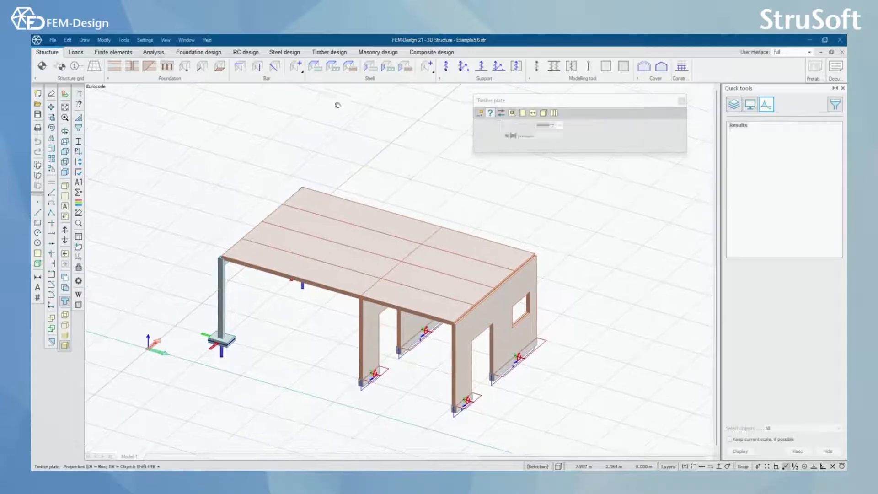
Target timber bars in the Timber design workspace and start the Buckling length tool
{"action": "left_click", "coordinate": [328, 52]}
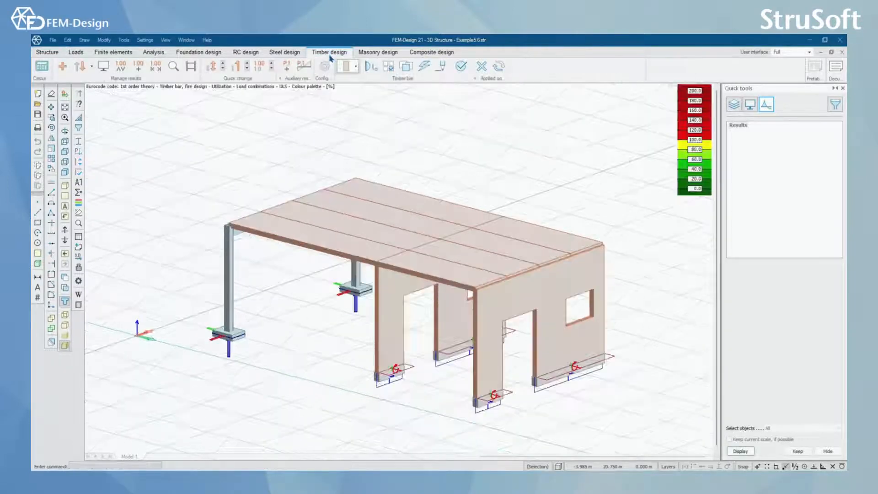
{"action": "left_click", "coordinate": [353, 68]}
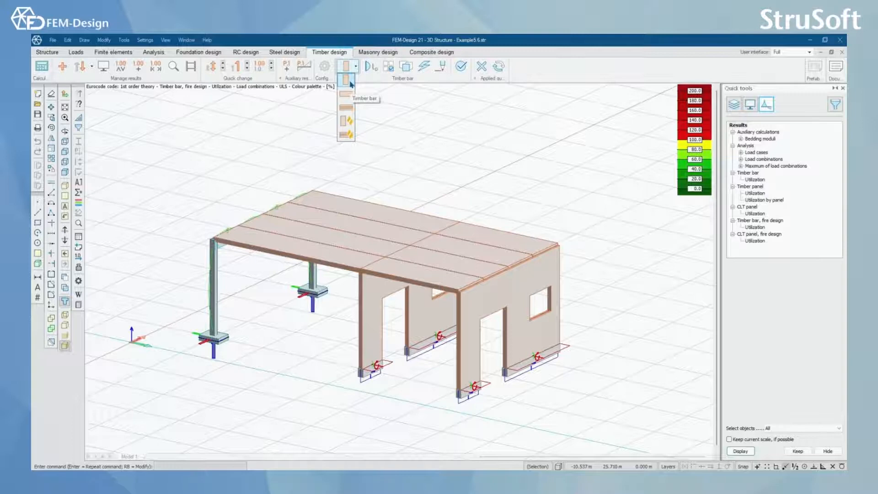
{"action": "left_click", "coordinate": [344, 78]}
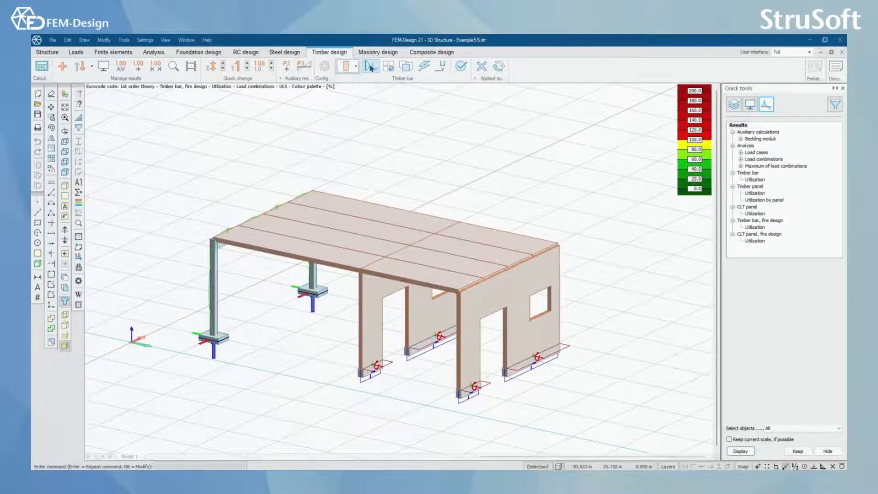
{"action": "left_click", "coordinate": [370, 68]}
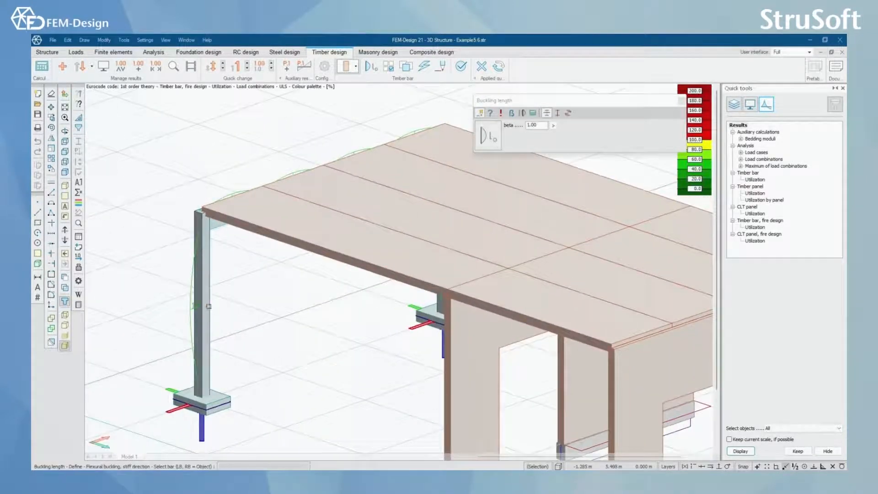
Apply stiff and weak direction buckling lengths to the column and accept the bar calculation parameters
{"action": "left_click", "coordinate": [556, 113]}
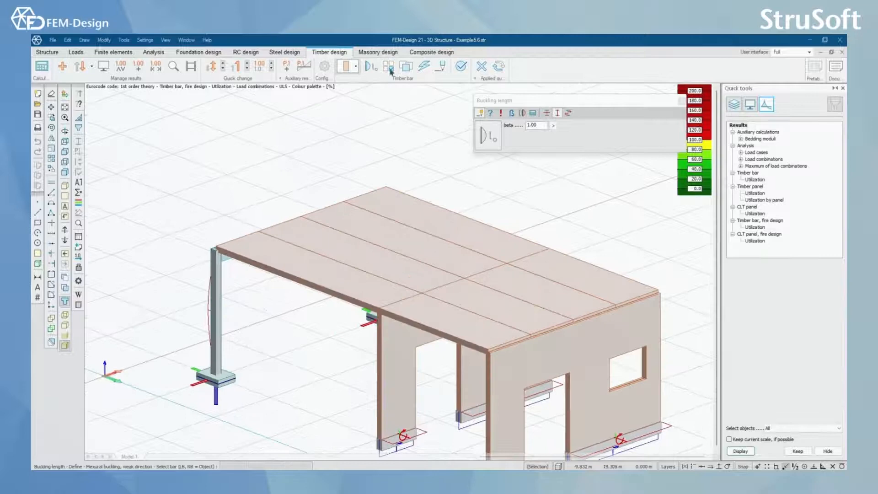
{"action": "left_click", "coordinate": [388, 67]}
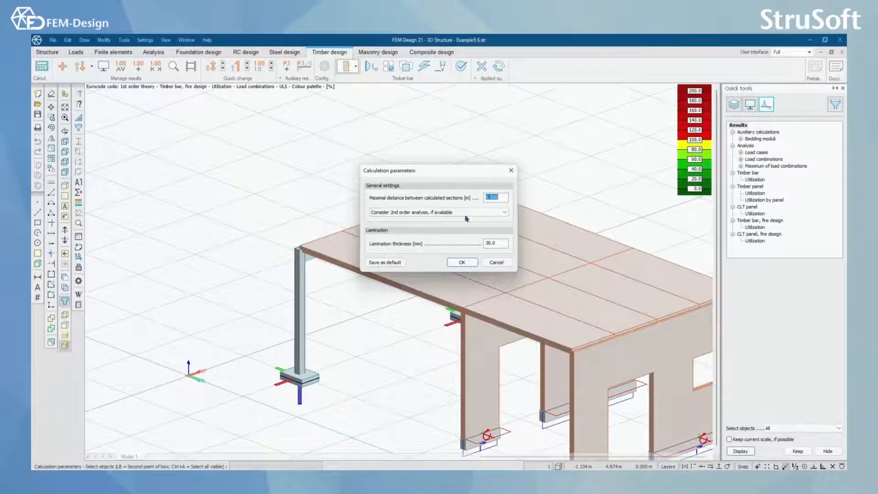
{"action": "mouse_move", "coordinate": [413, 181]}
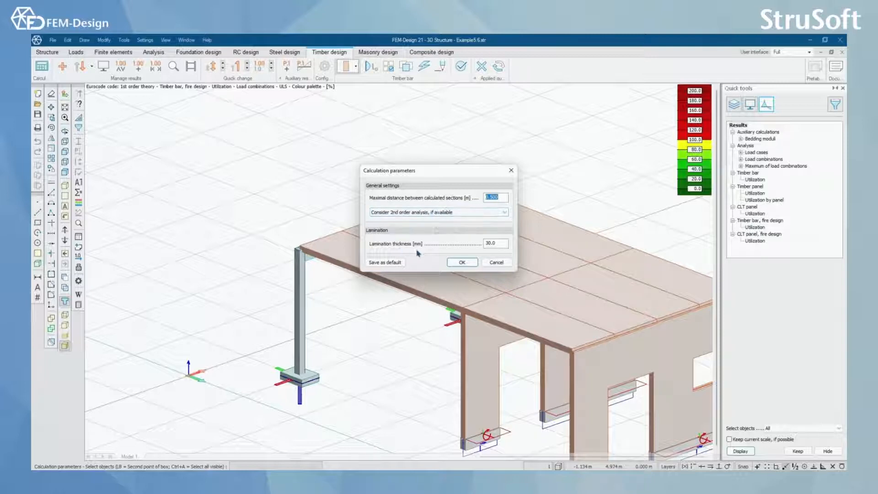
{"action": "left_click", "coordinate": [463, 262]}
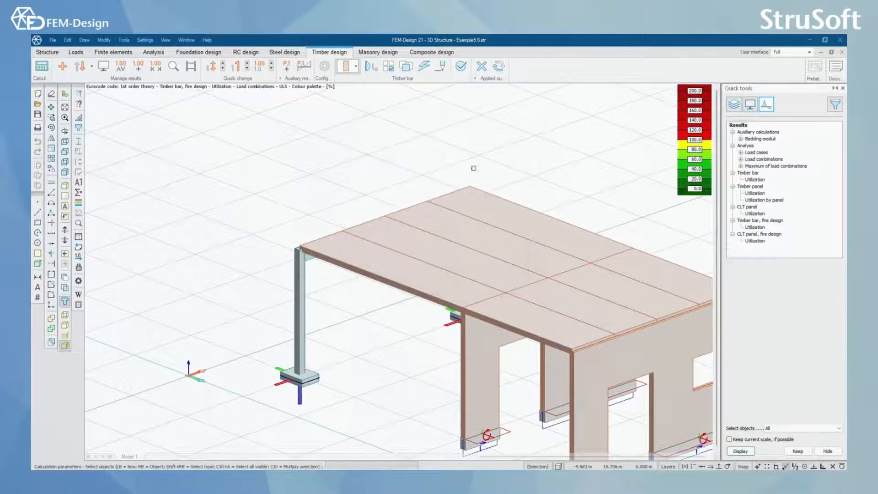
{"action": "mouse_move", "coordinate": [421, 69]}
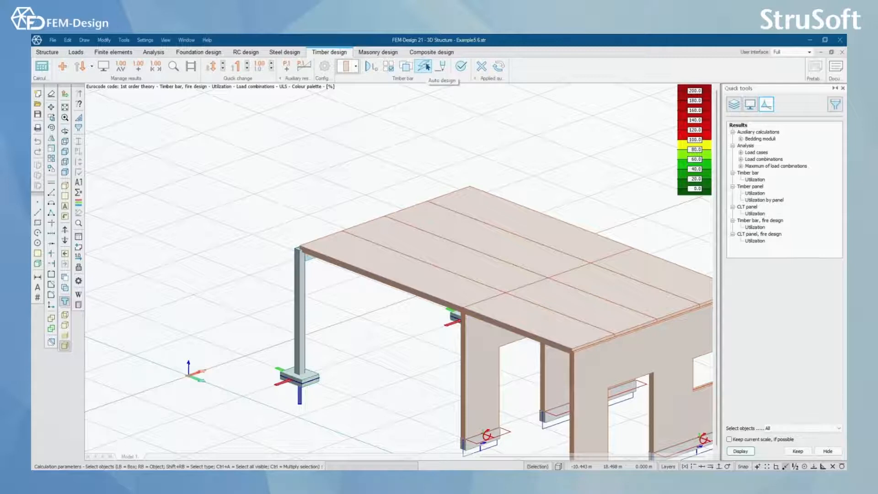
{"action": "mouse_move", "coordinate": [438, 67]}
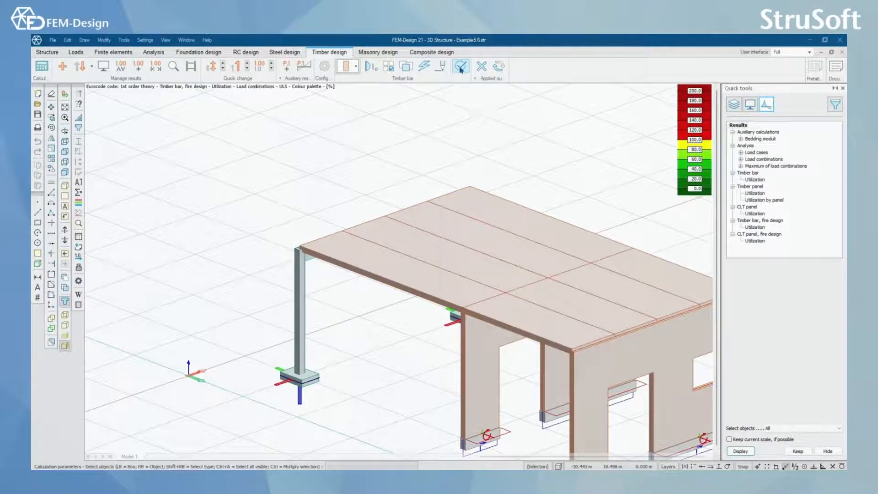
Check the timber bars, find beam B.1.1 at 172% utilization, and start auto design
{"action": "left_click", "coordinate": [460, 68]}
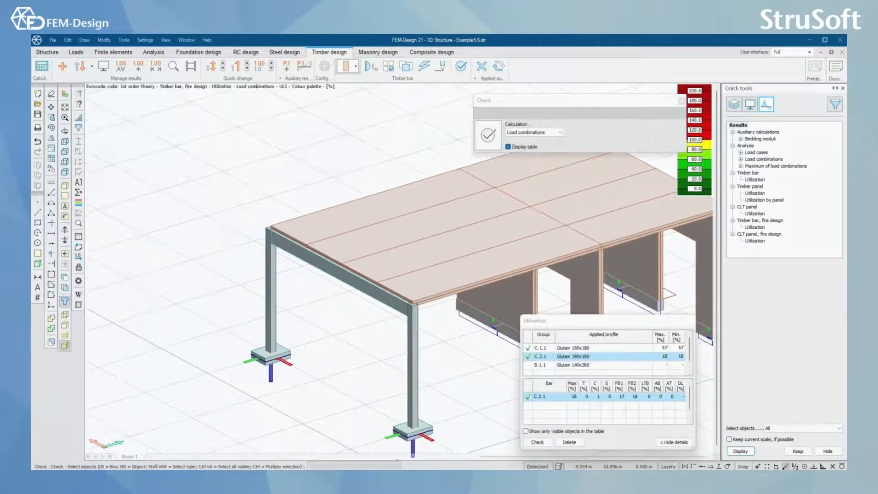
{"action": "left_click", "coordinate": [488, 134]}
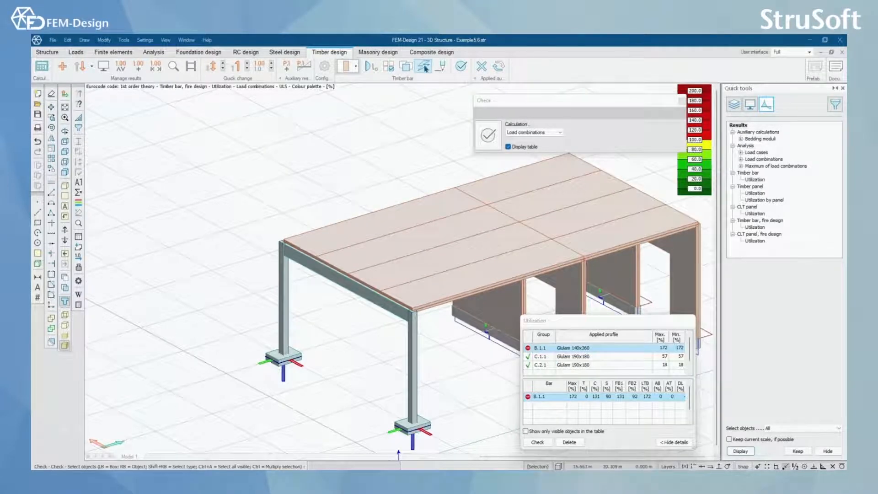
{"action": "left_click", "coordinate": [423, 67]}
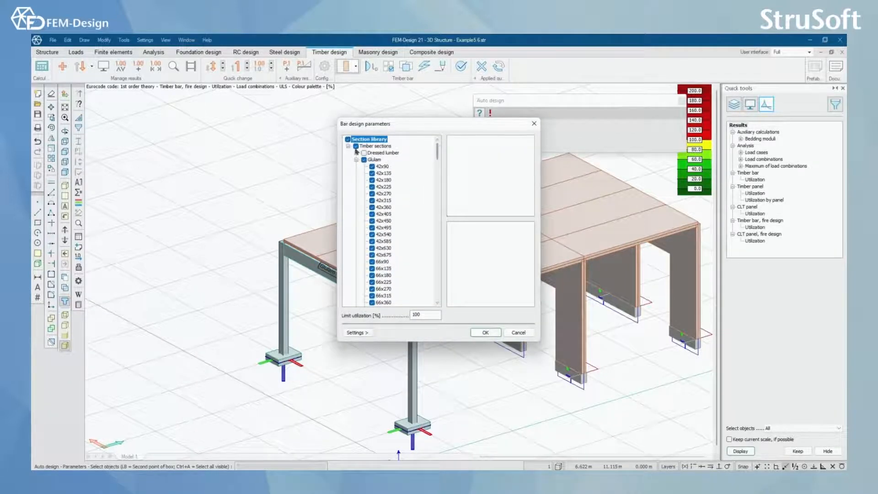
Auto-design beam B.1.1 with the Glulam library at limit 100, resizing it to 90x585 at 92%
{"action": "scroll", "scroll_direction": "down", "scroll_amount": 3}
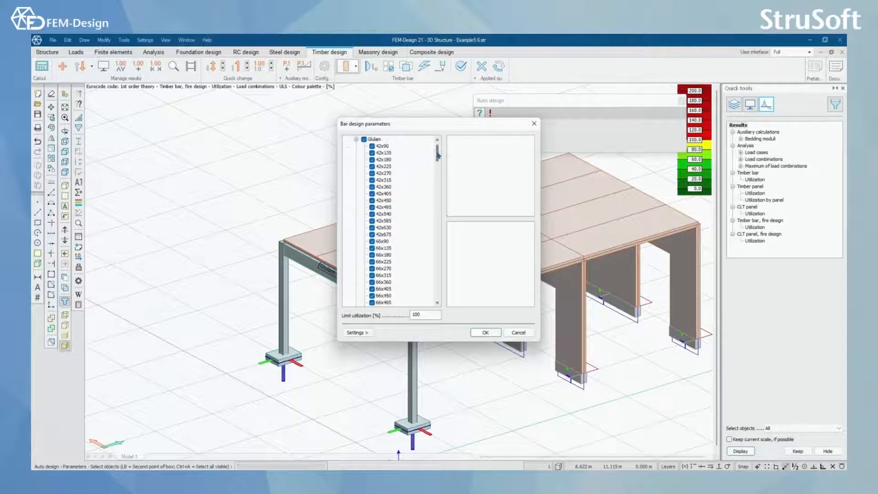
{"action": "scroll", "scroll_direction": "down", "scroll_amount": 3}
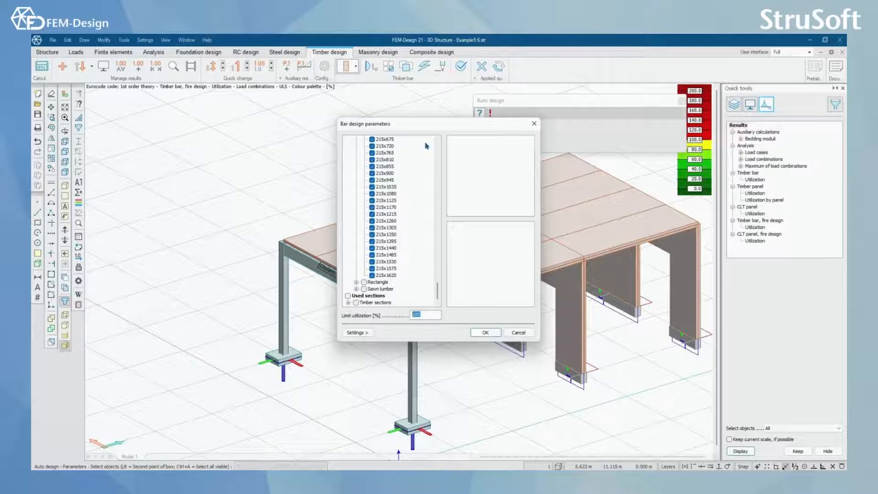
{"action": "left_click", "coordinate": [486, 333]}
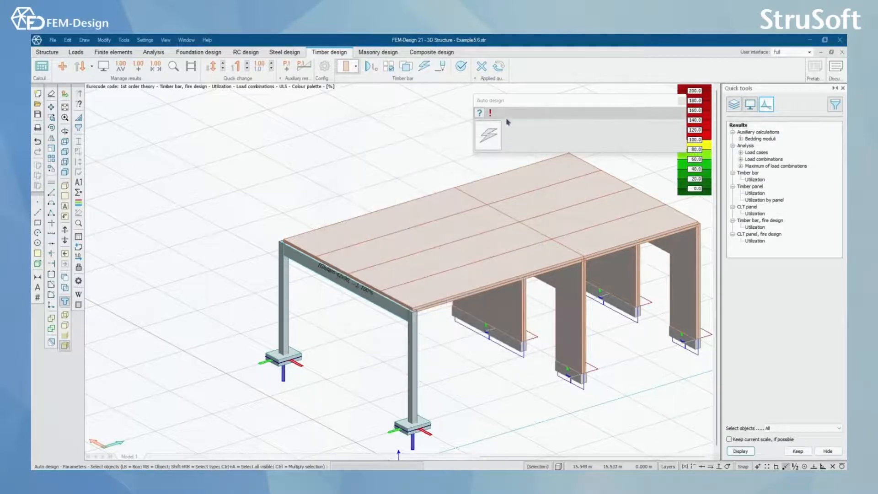
{"action": "left_click", "coordinate": [489, 135]}
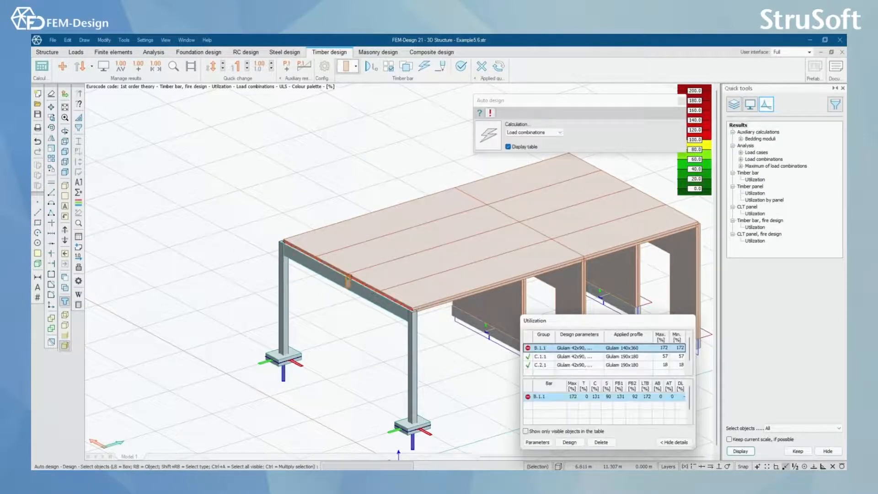
{"action": "left_click", "coordinate": [569, 443]}
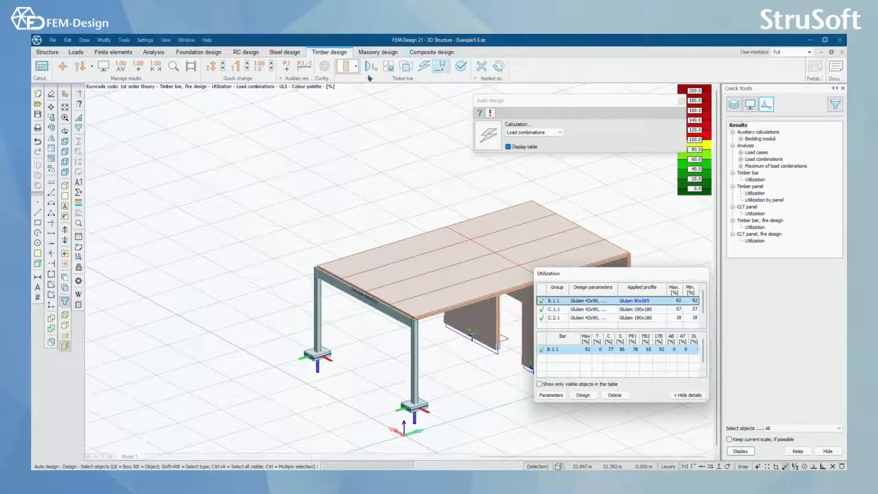
{"action": "left_click", "coordinate": [353, 66]}
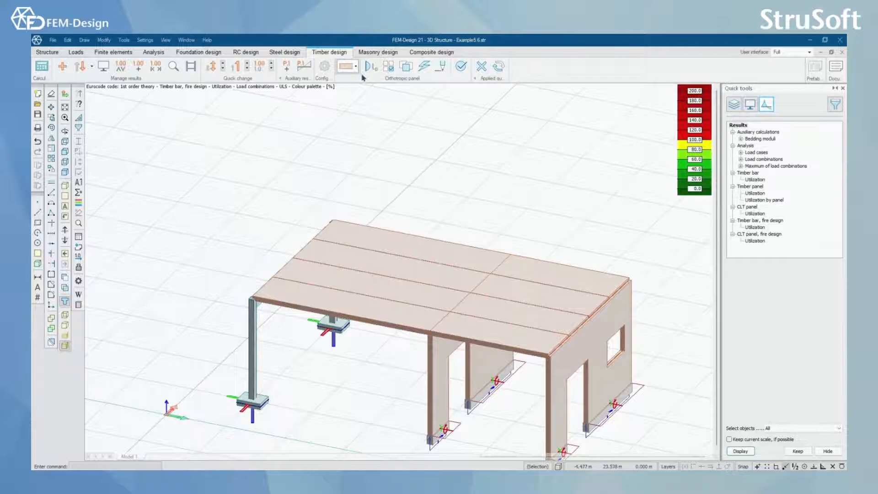
{"action": "mouse_move", "coordinate": [369, 68]}
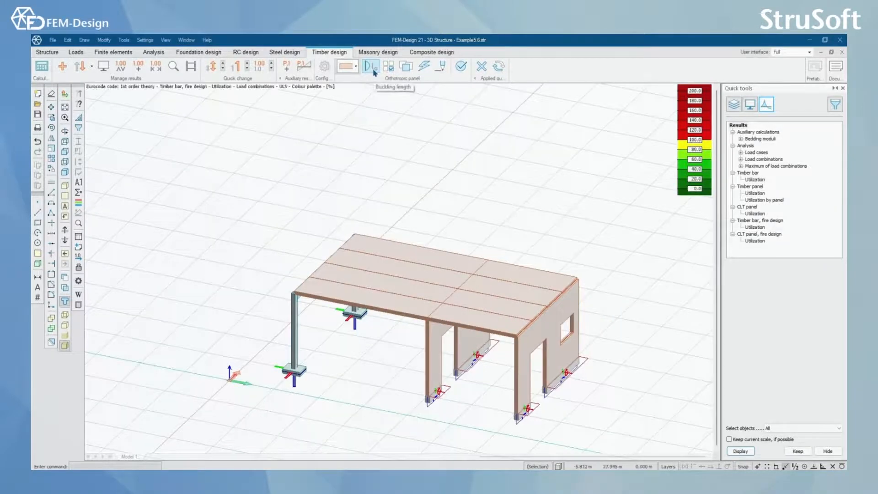
{"action": "mouse_move", "coordinate": [390, 69]}
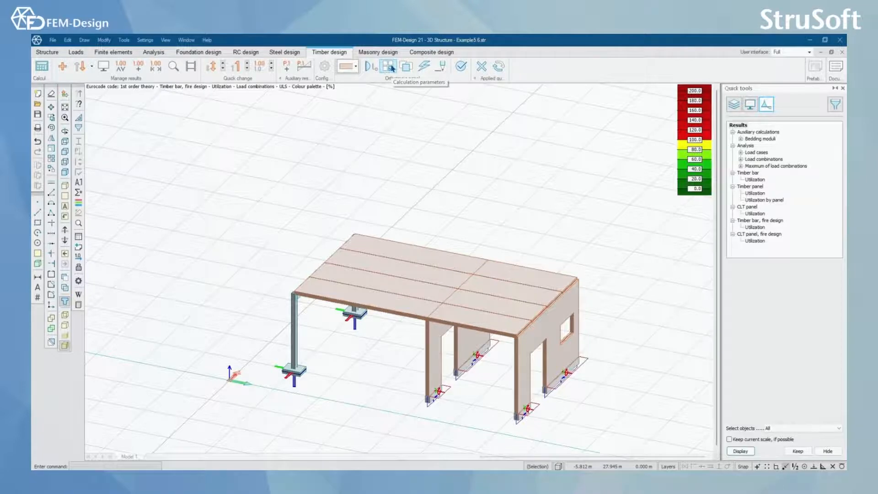
Accept the orthotropic panel calculation parameters for the roof panels with a 0.84 reduction factor
{"action": "left_click", "coordinate": [388, 66]}
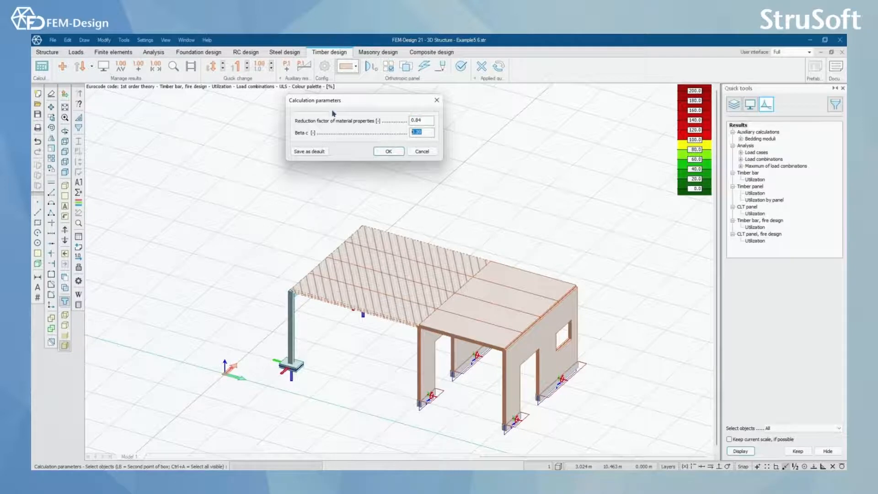
{"action": "left_click", "coordinate": [388, 151]}
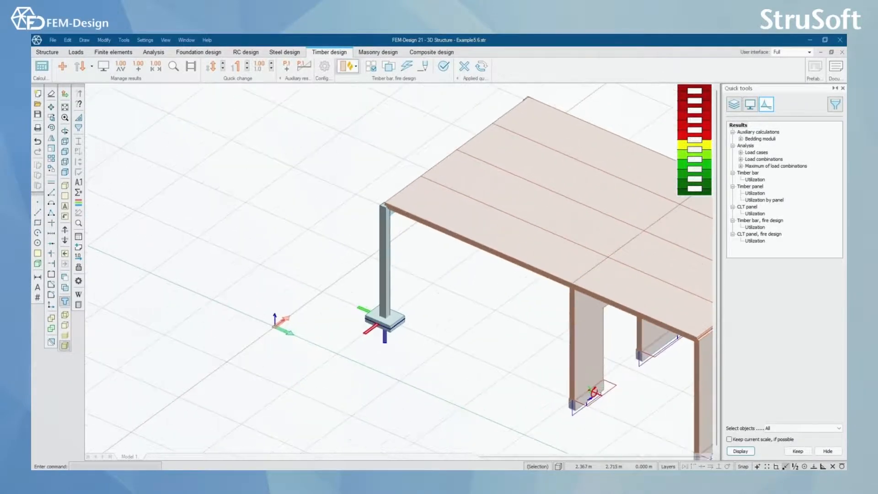
Set a 60-minute fire duration with buckling multipliers 1.0 and launch the fire design check
{"action": "left_click", "coordinate": [372, 66]}
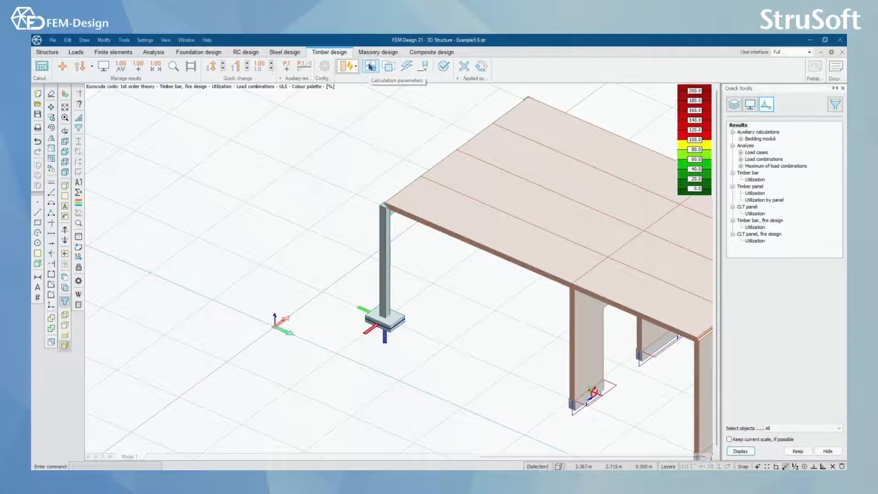
{"action": "left_click", "coordinate": [369, 67]}
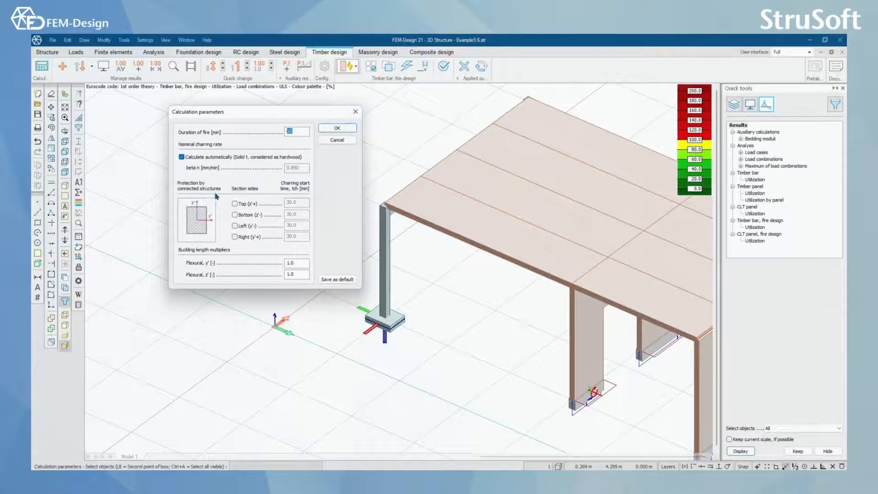
{"action": "mouse_move", "coordinate": [172, 235]}
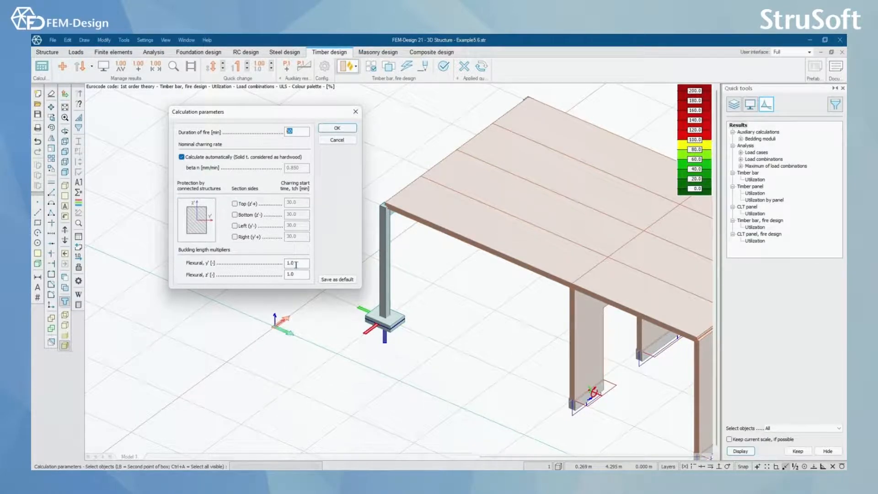
{"action": "left_click", "coordinate": [336, 127]}
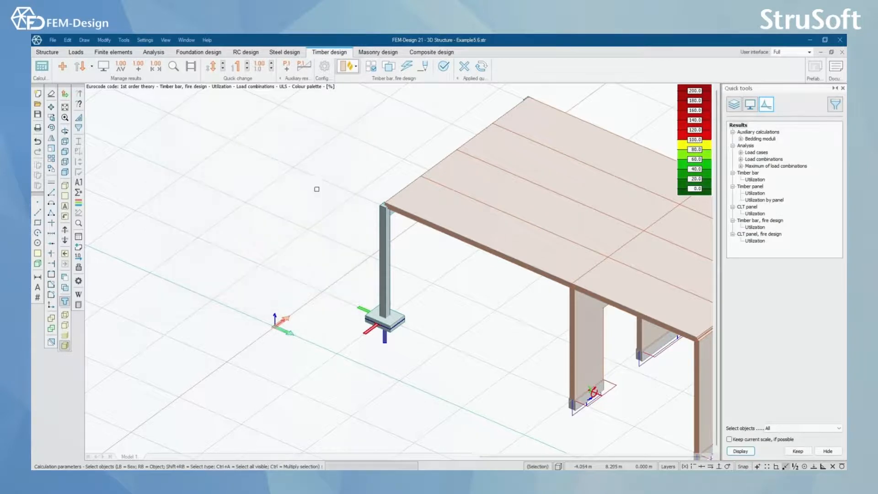
{"action": "left_click", "coordinate": [441, 68]}
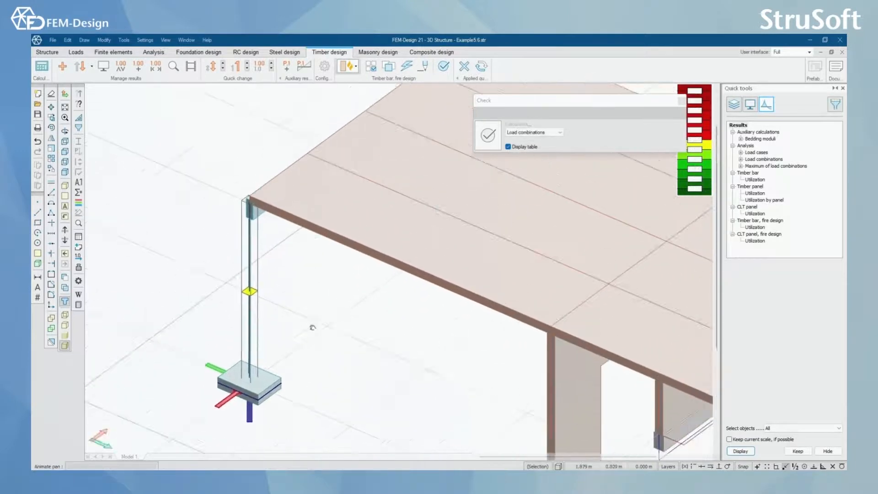
Run the fire Check with load combinations and the results table, revealing column C.1.1 at 107% utilization
{"action": "left_click", "coordinate": [488, 135]}
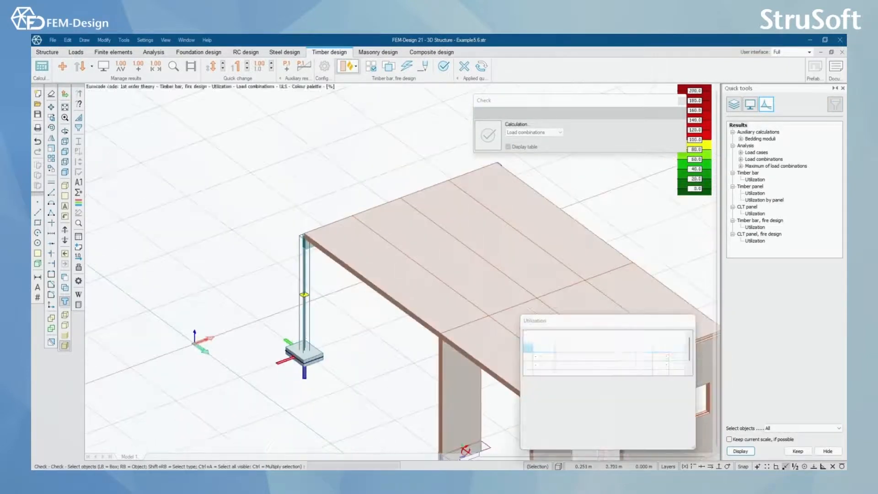
{"action": "left_click", "coordinate": [513, 146]}
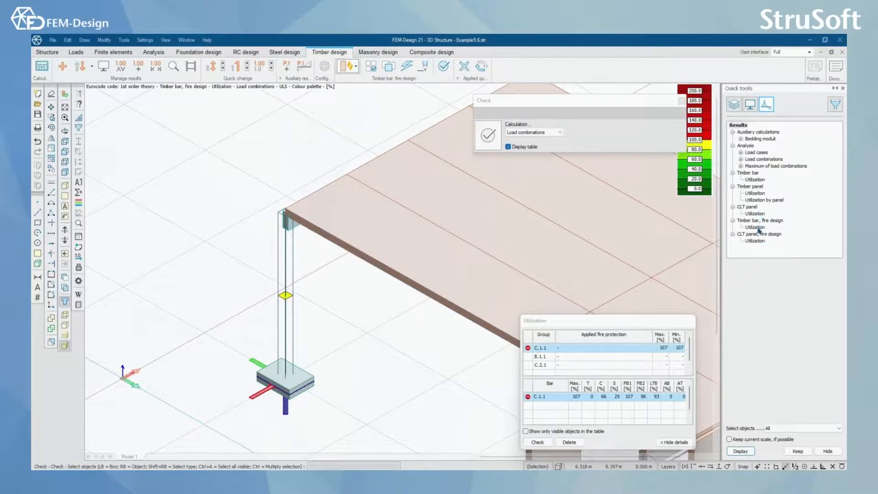
Display timber bar fire design utilization for combination 2 Ua FIRE on the model
{"action": "left_click", "coordinate": [755, 227]}
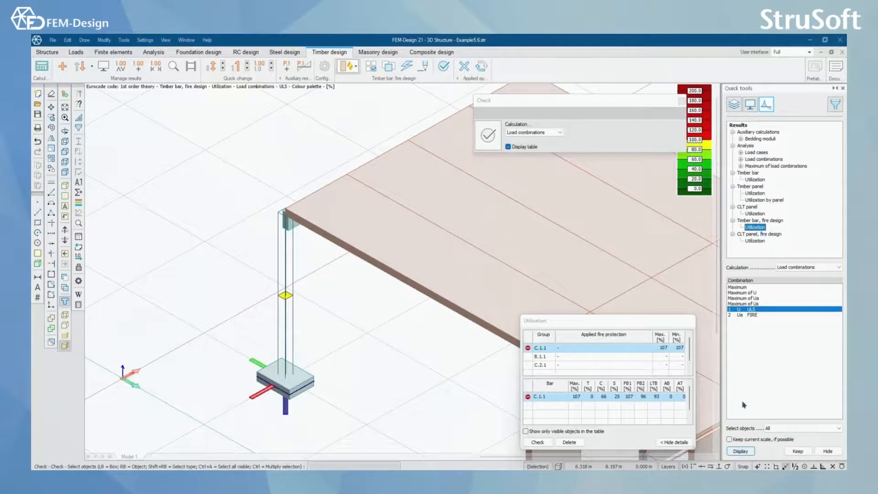
{"action": "left_click", "coordinate": [751, 315]}
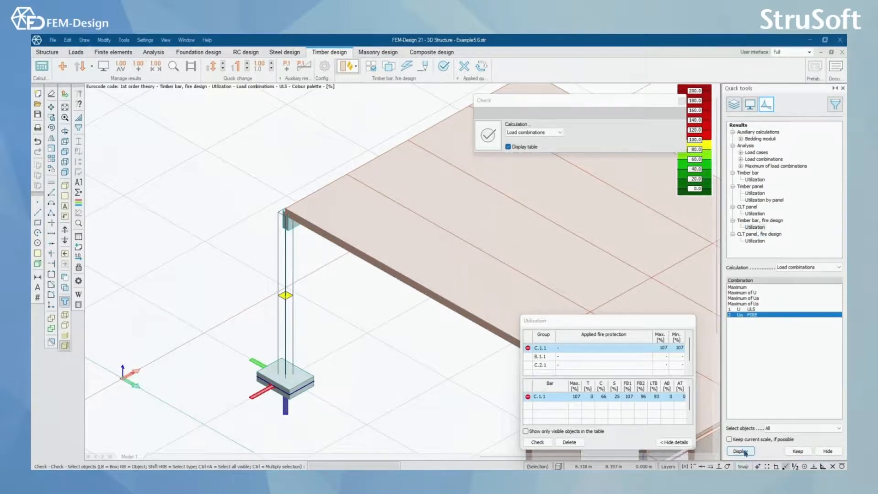
{"action": "left_click", "coordinate": [741, 450]}
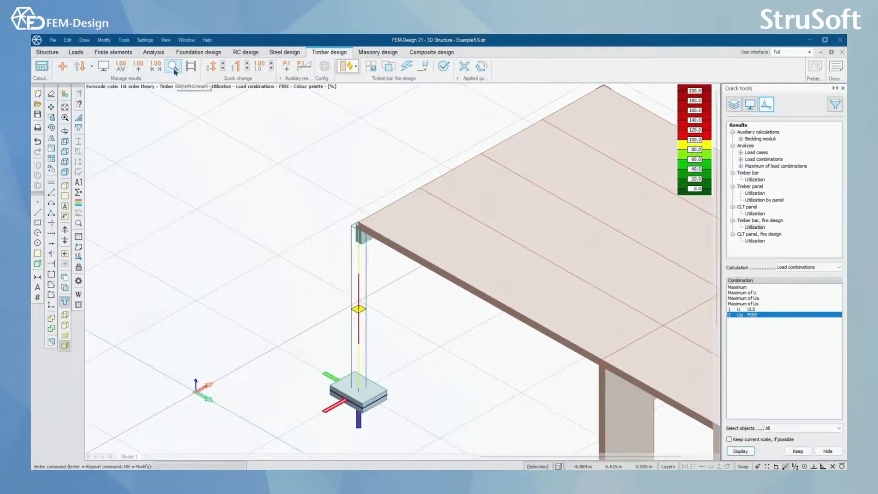
{"action": "left_click", "coordinate": [173, 67]}
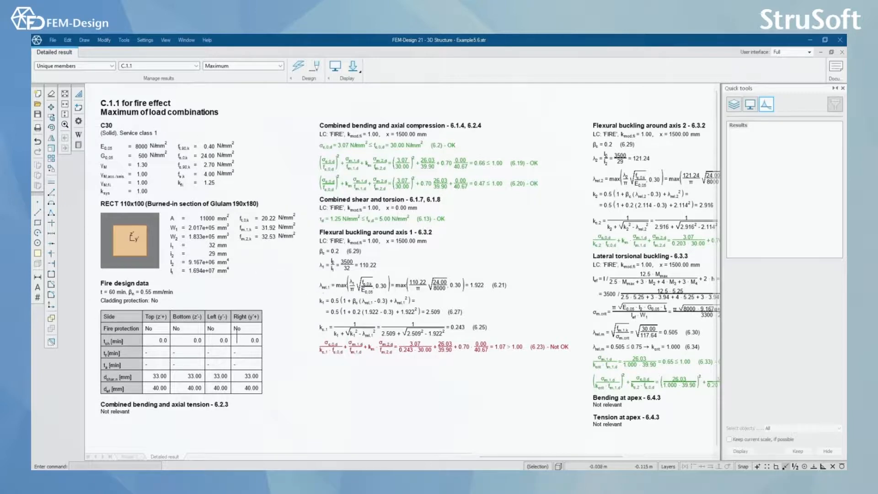
{"action": "mouse_move", "coordinate": [463, 242]}
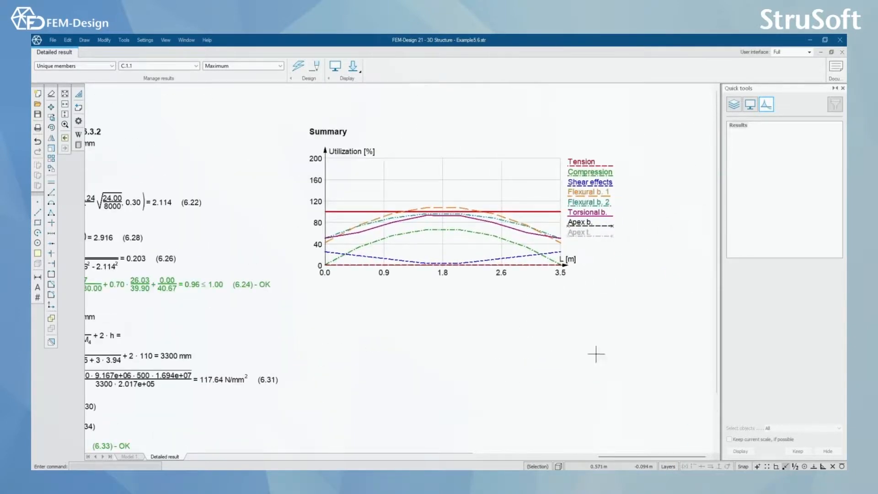
{"action": "mouse_move", "coordinate": [657, 316]}
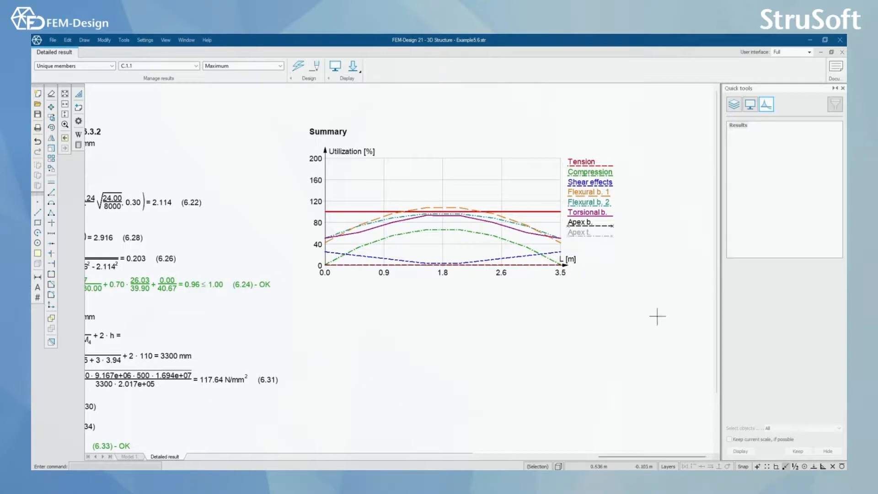
{"action": "mouse_move", "coordinate": [834, 53]}
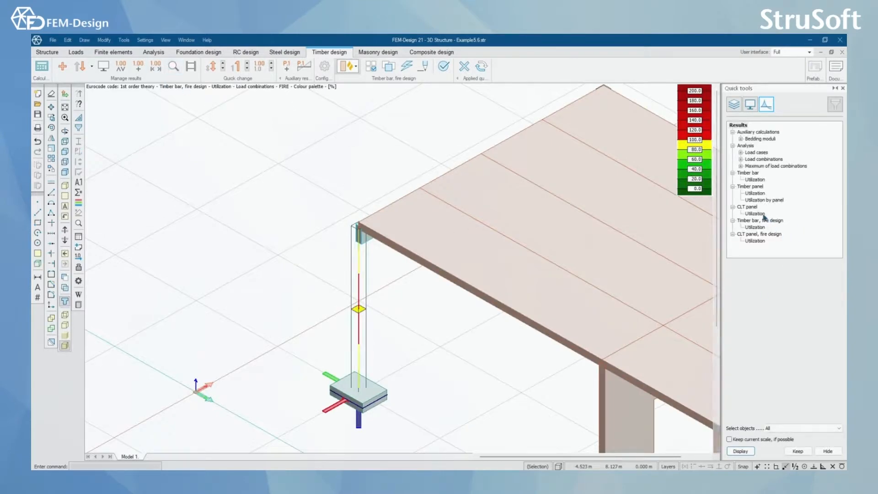
Switch the displayed result from timber bar fire utilization to timber panel utilization
{"action": "left_click", "coordinate": [754, 227]}
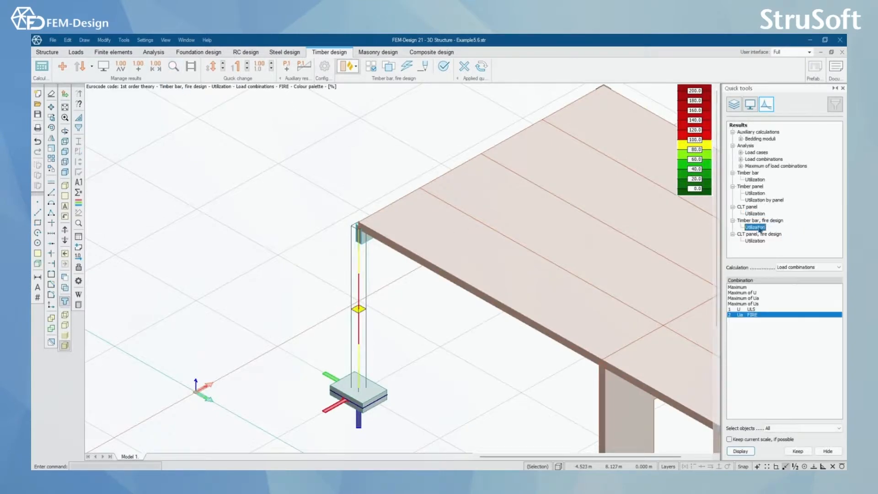
{"action": "left_click", "coordinate": [756, 179]}
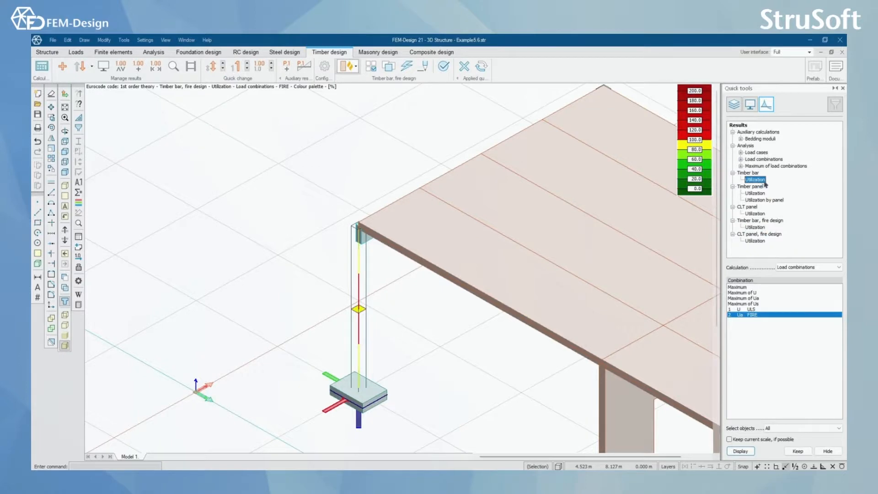
{"action": "left_click", "coordinate": [755, 193]}
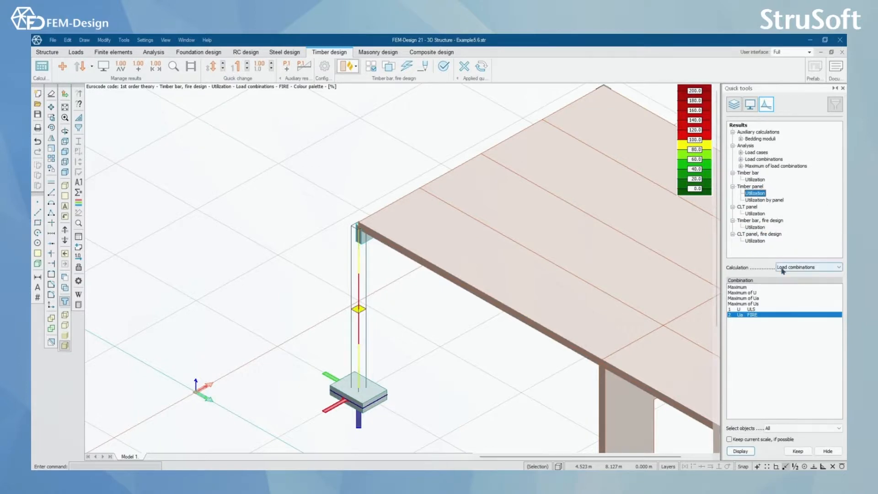